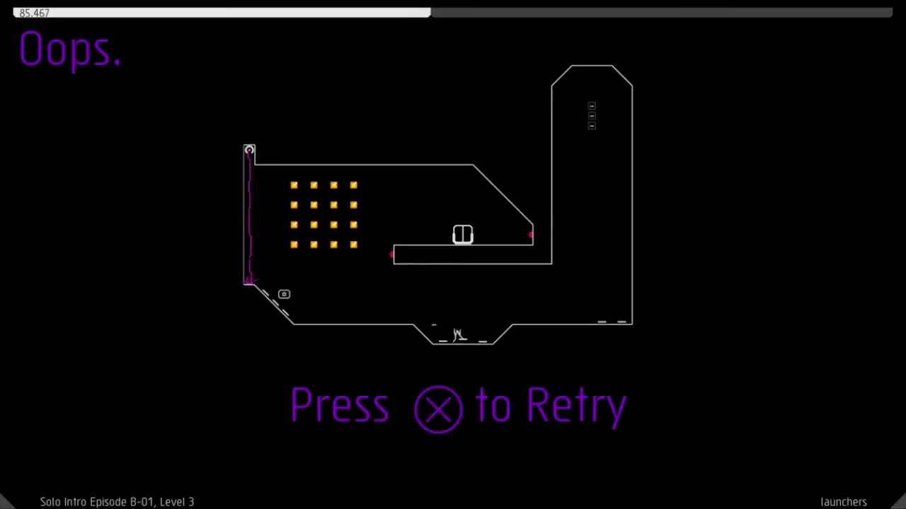
pyautogui.press('x')
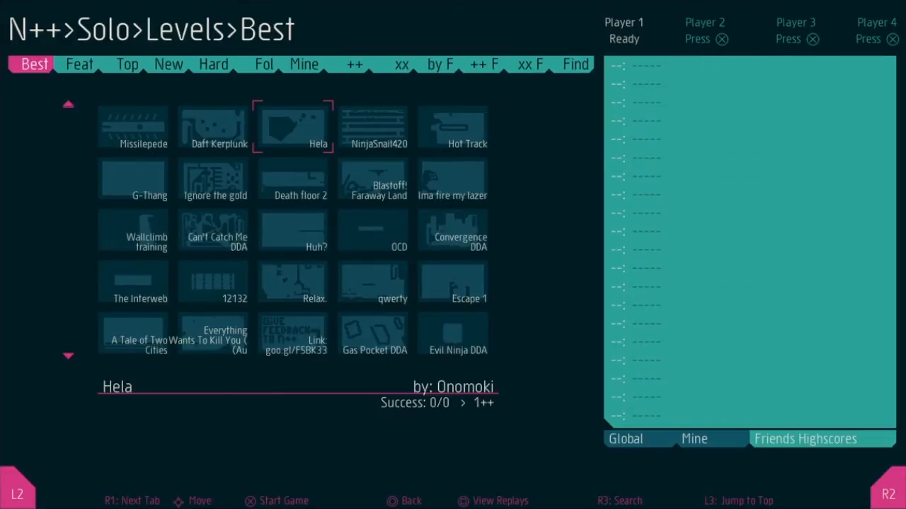
pyautogui.click(212, 181)
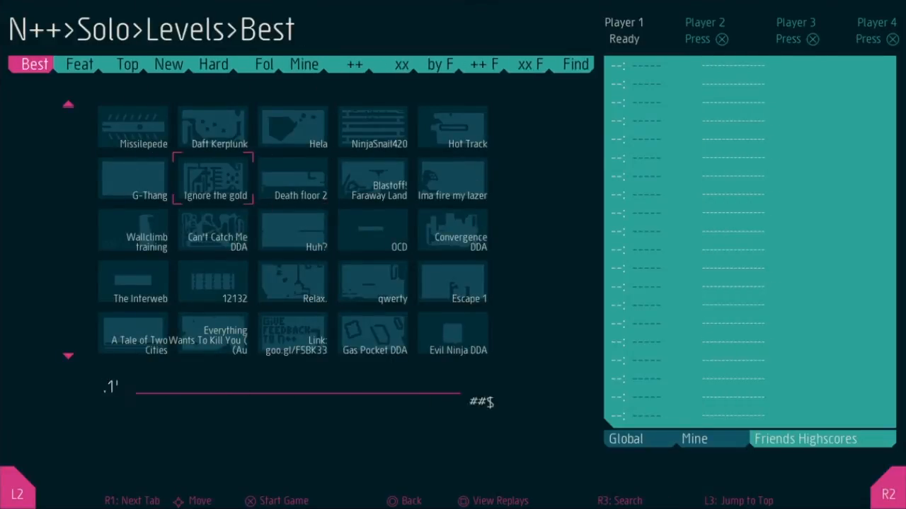
pyautogui.click(91, 64)
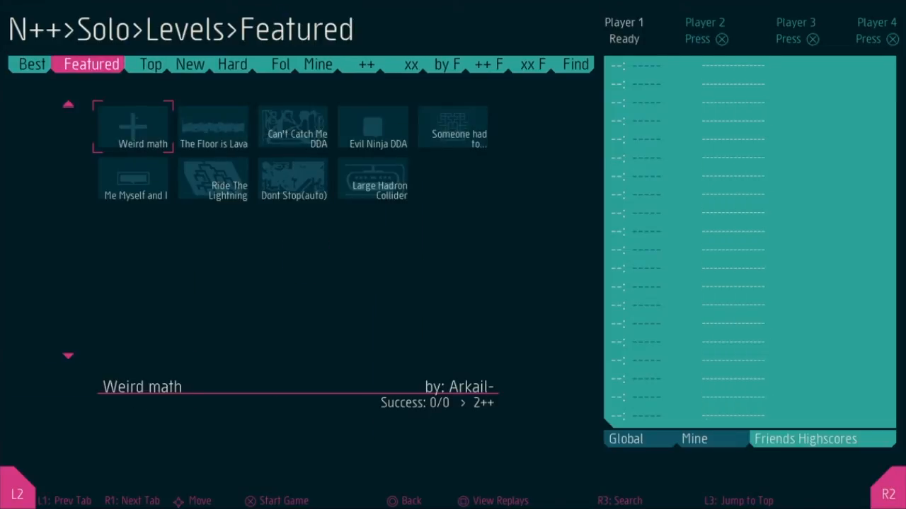